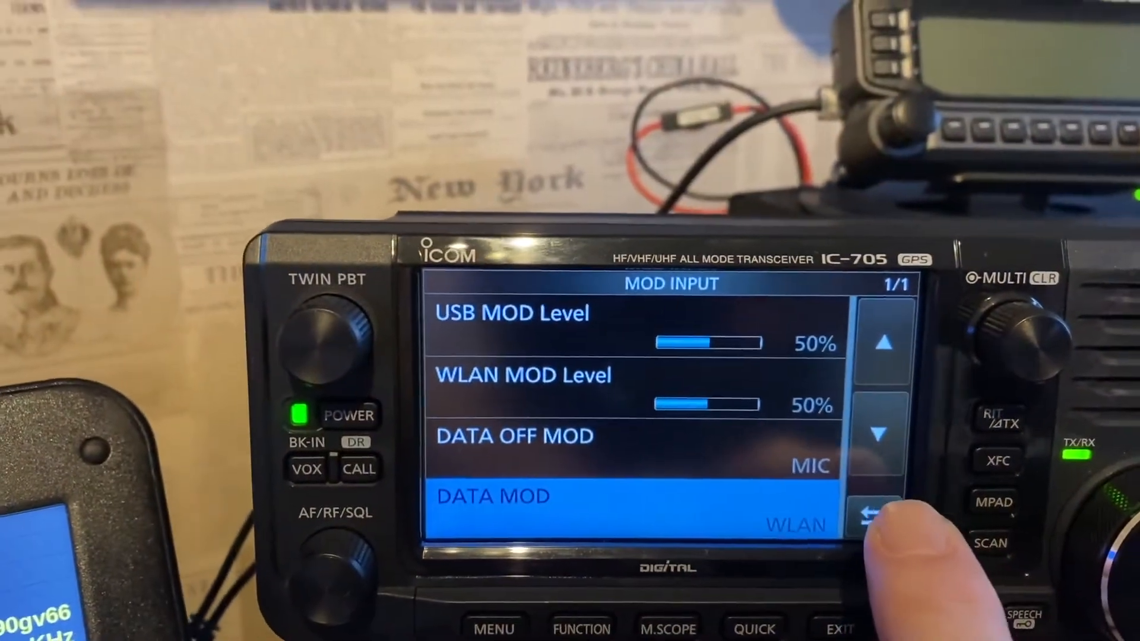
Verify the IC-705 WLAN remote settings: network control on, UDP ports 50001–50003
{"action": "left_click", "coordinate": [868, 507]}
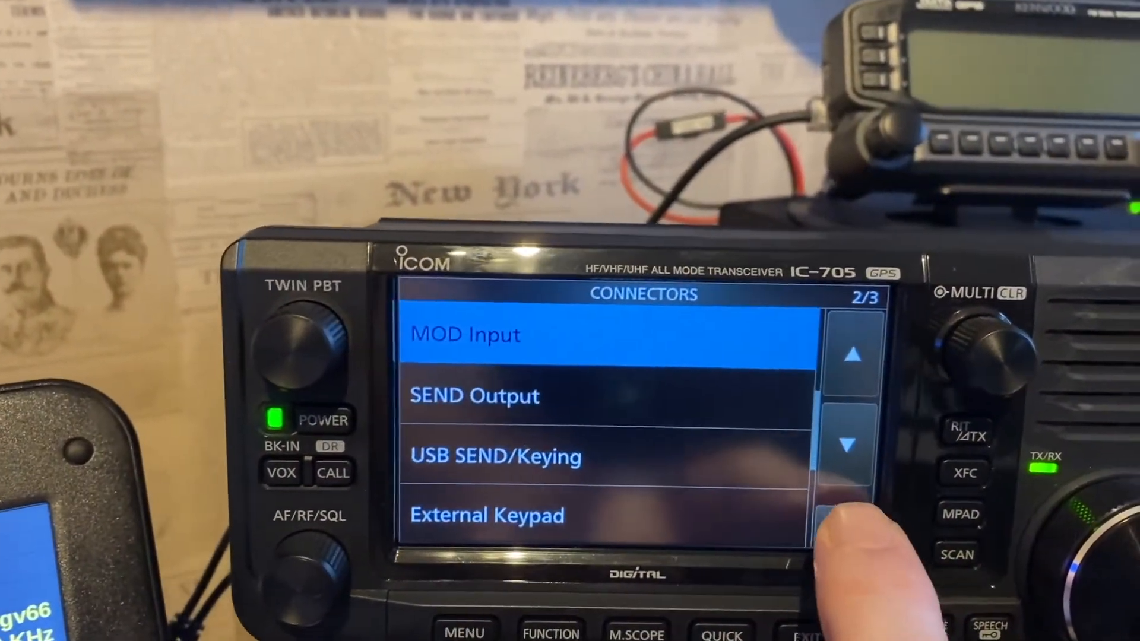
{"action": "left_click", "coordinate": [847, 445]}
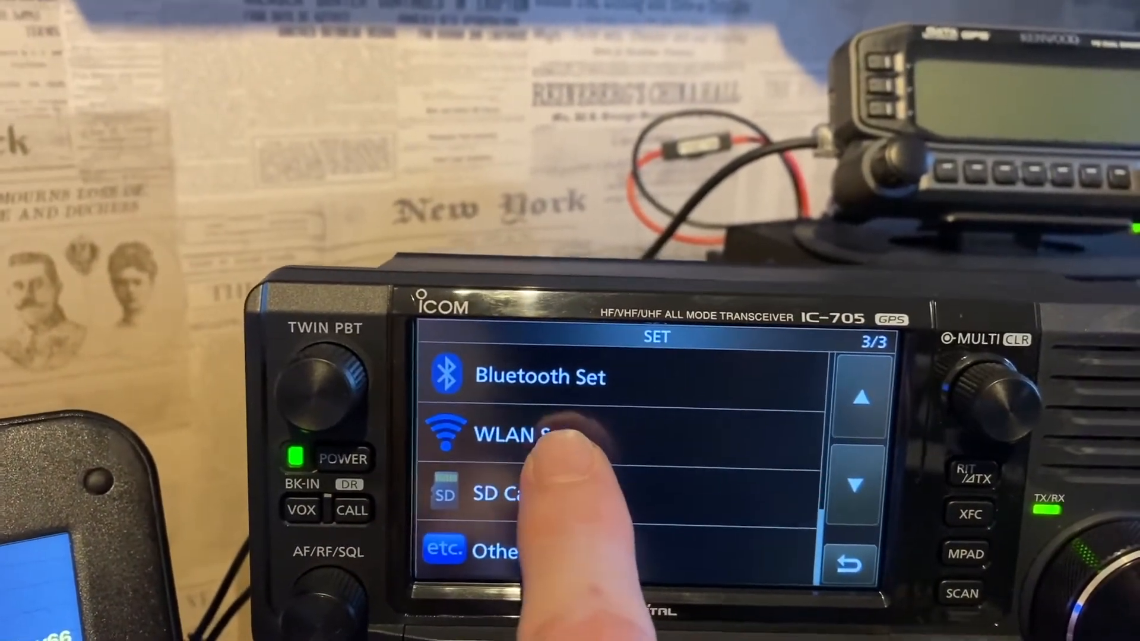
{"action": "left_click", "coordinate": [509, 434]}
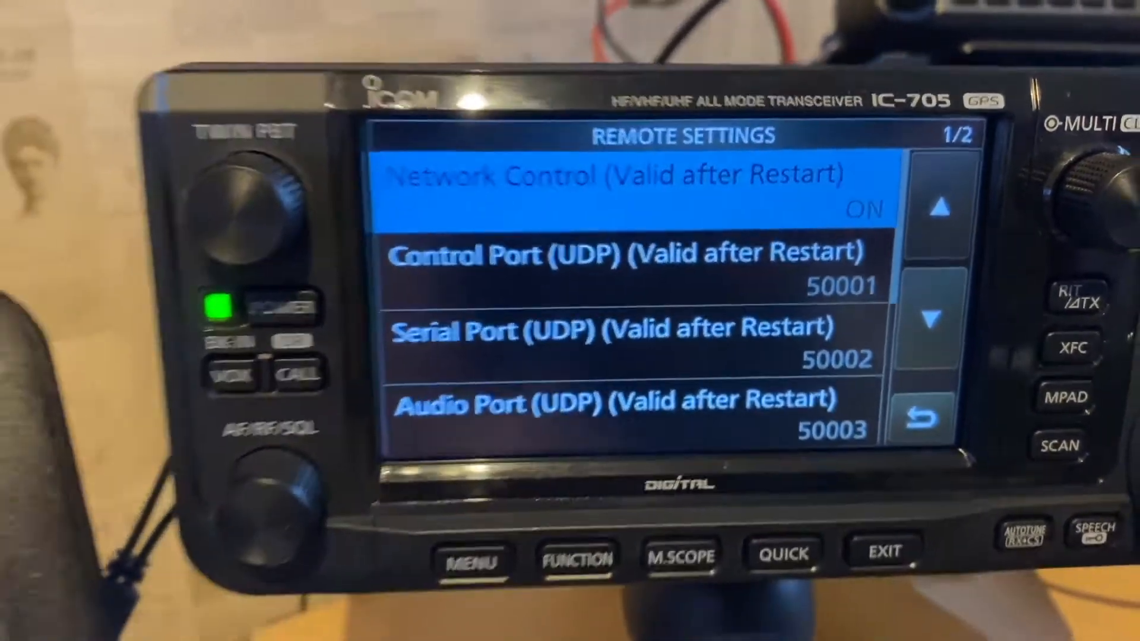
{"action": "left_click", "coordinate": [936, 321]}
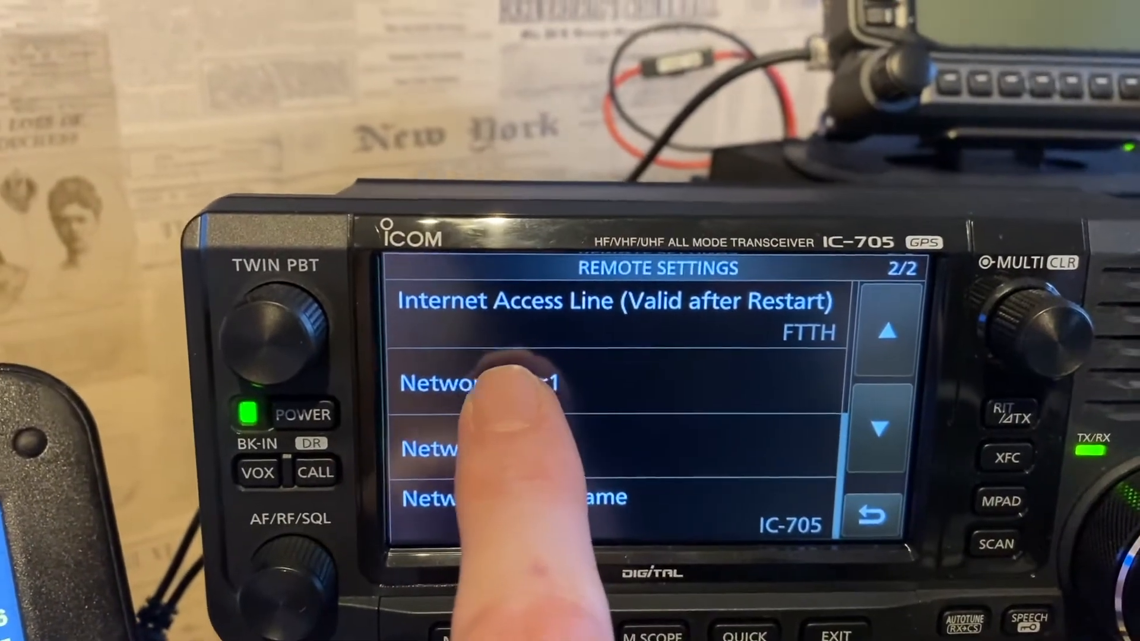
{"action": "left_click", "coordinate": [480, 383]}
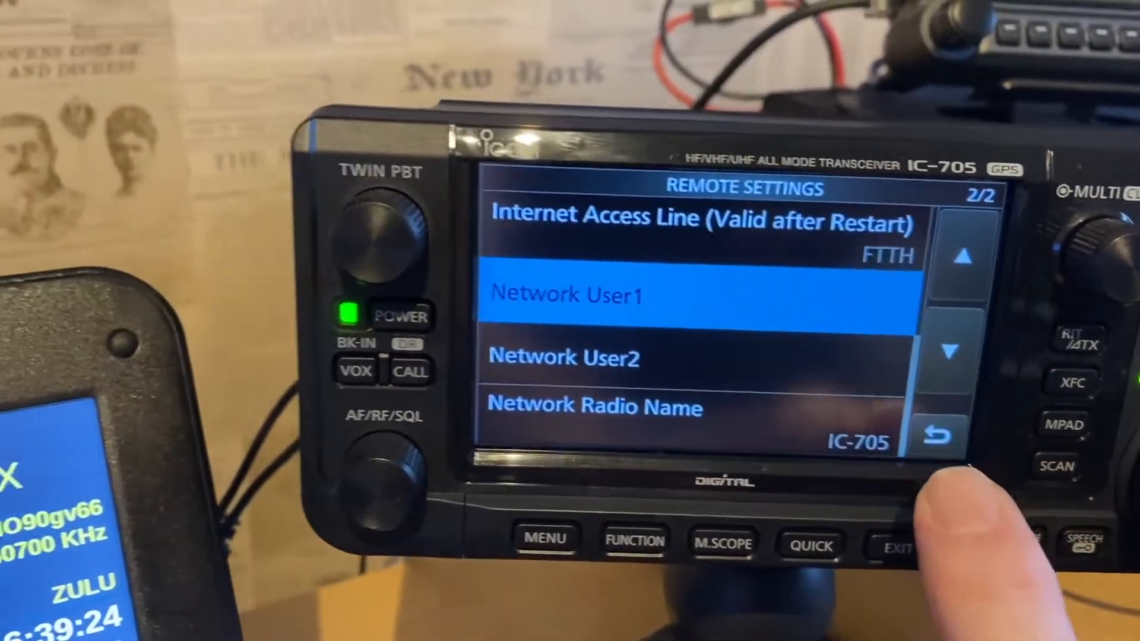
{"action": "left_click", "coordinate": [933, 433]}
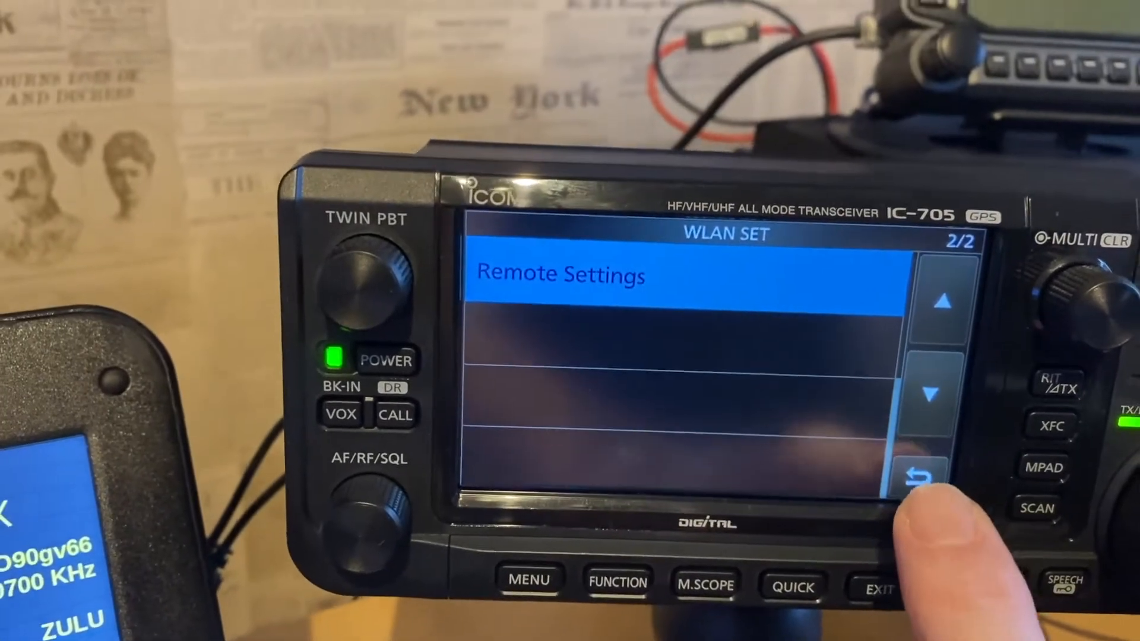
{"action": "left_click", "coordinate": [922, 476]}
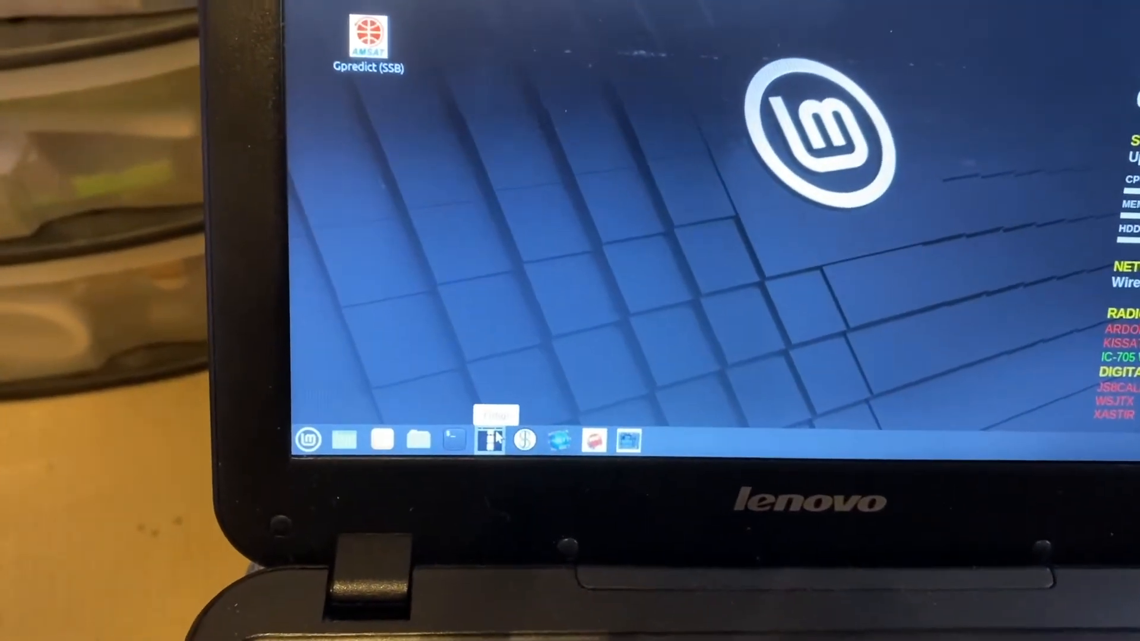
Launch fldigi from the bottom panel with RigCAT control of the IC-705
{"action": "left_click", "coordinate": [493, 440]}
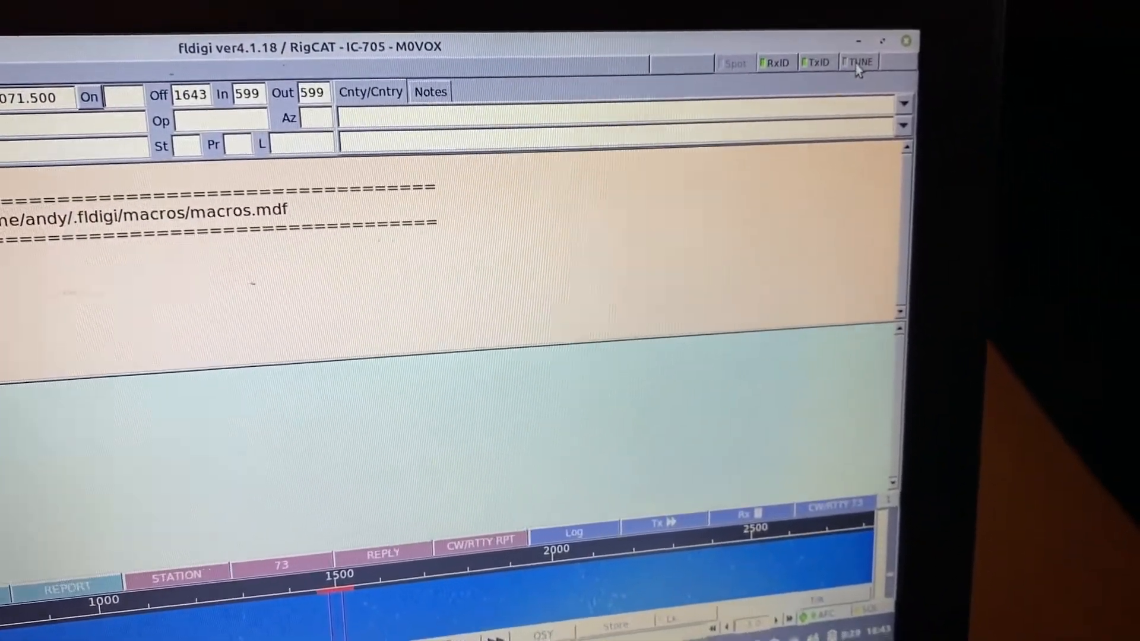
Run fldigi's TUNE in BPSK31 near 14070.72 kHz
{"action": "left_click", "coordinate": [861, 61]}
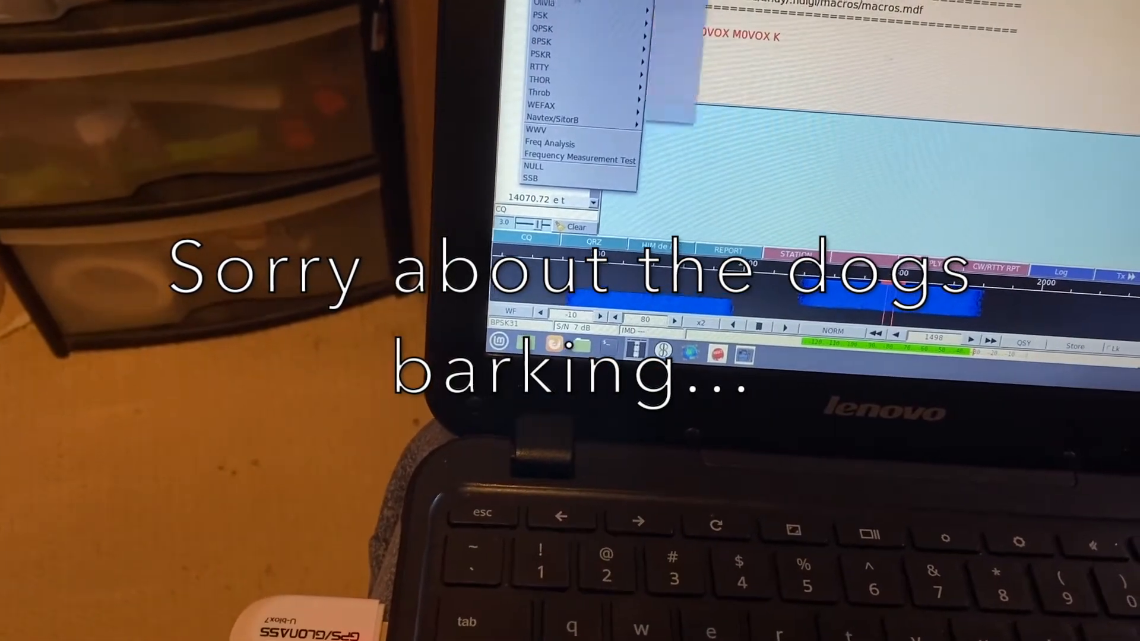
{"action": "mouse_move", "coordinate": [542, 14]}
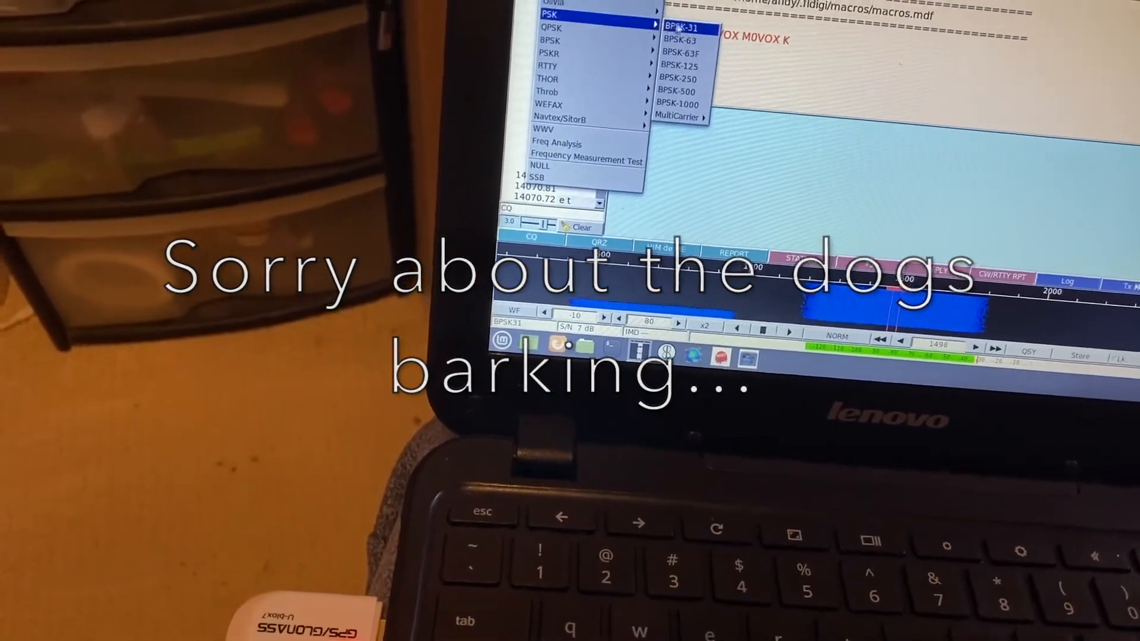
Set fldigi to BPSK-31 with a 2300 signal bandwidth
{"action": "left_click", "coordinate": [678, 27]}
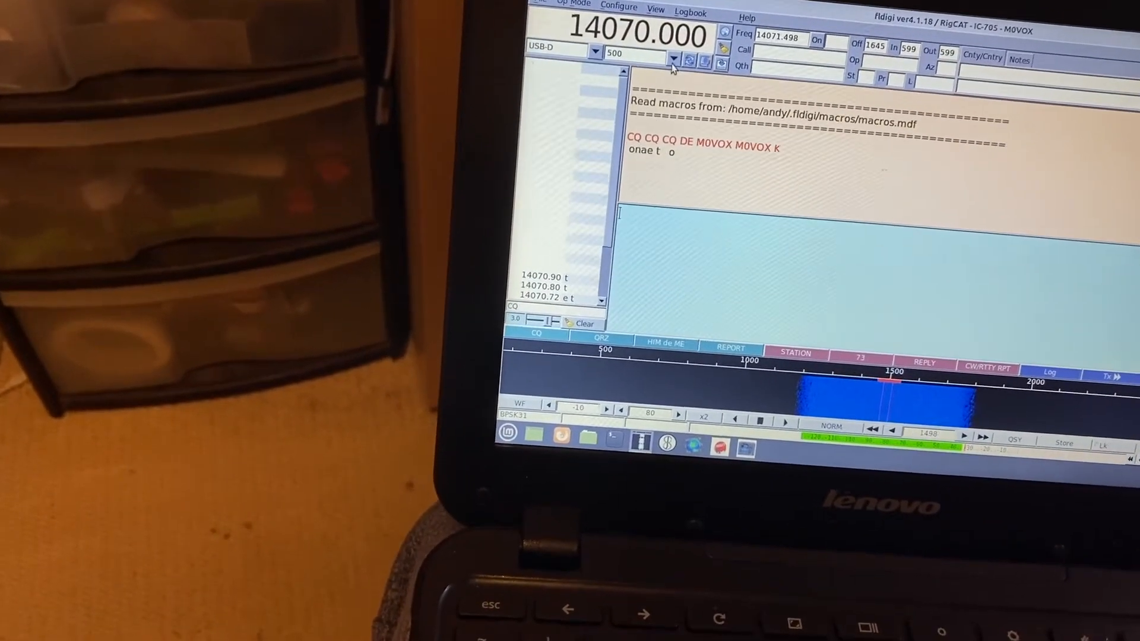
{"action": "left_click", "coordinate": [662, 58]}
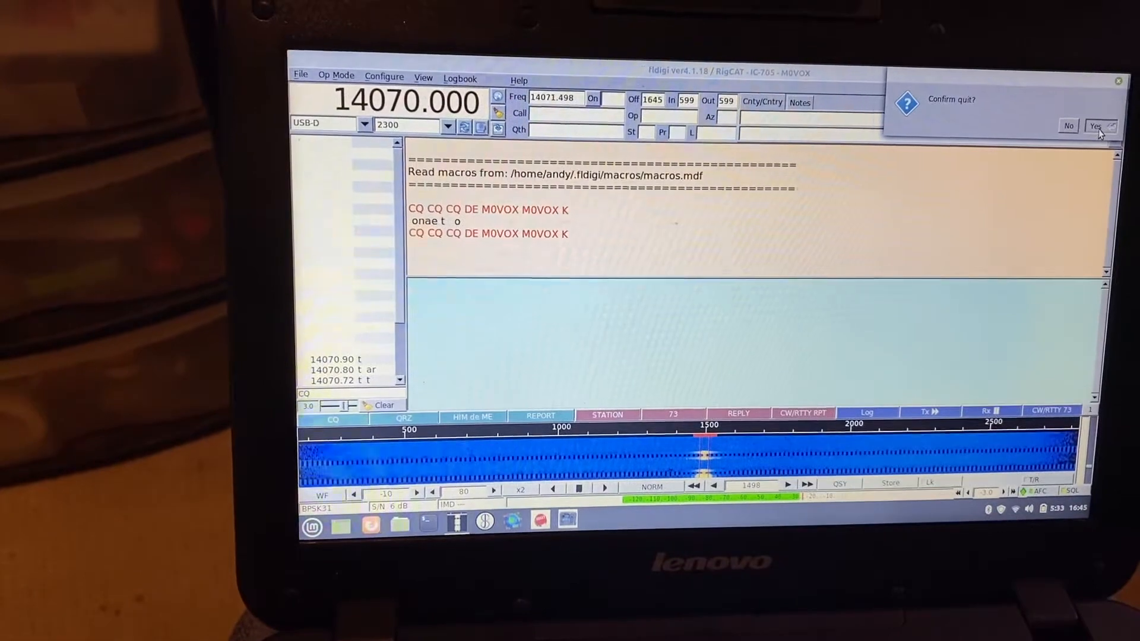
Quit fldigi and retune WSJT-X to the 20m WSPR frequency 14.095600 MHz
{"action": "left_click", "coordinate": [1095, 126]}
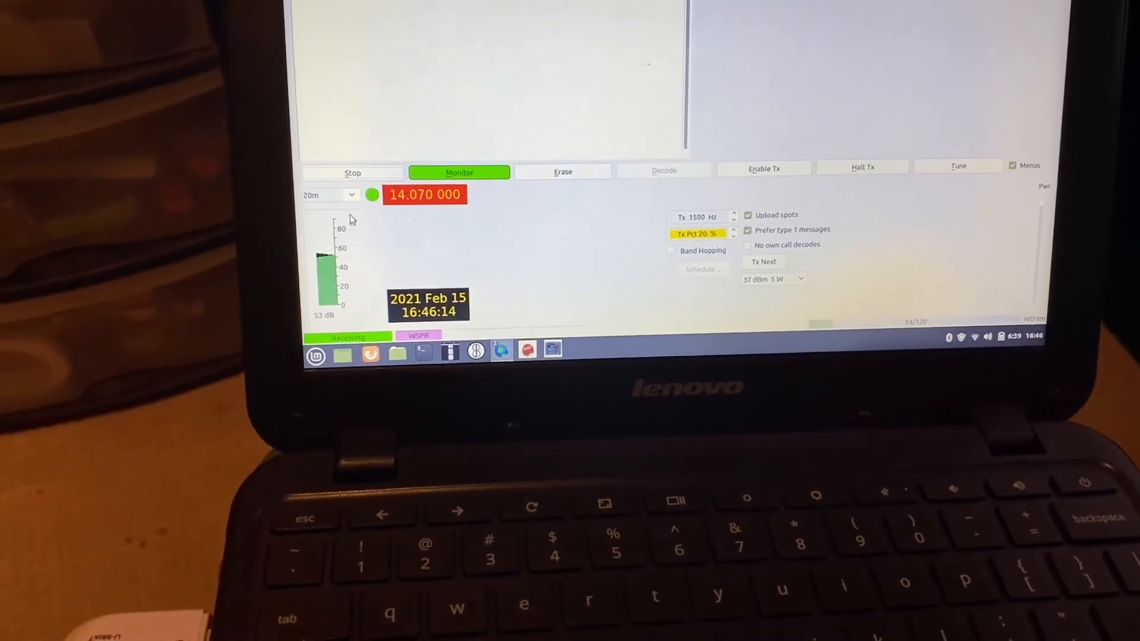
{"action": "left_click", "coordinate": [327, 194]}
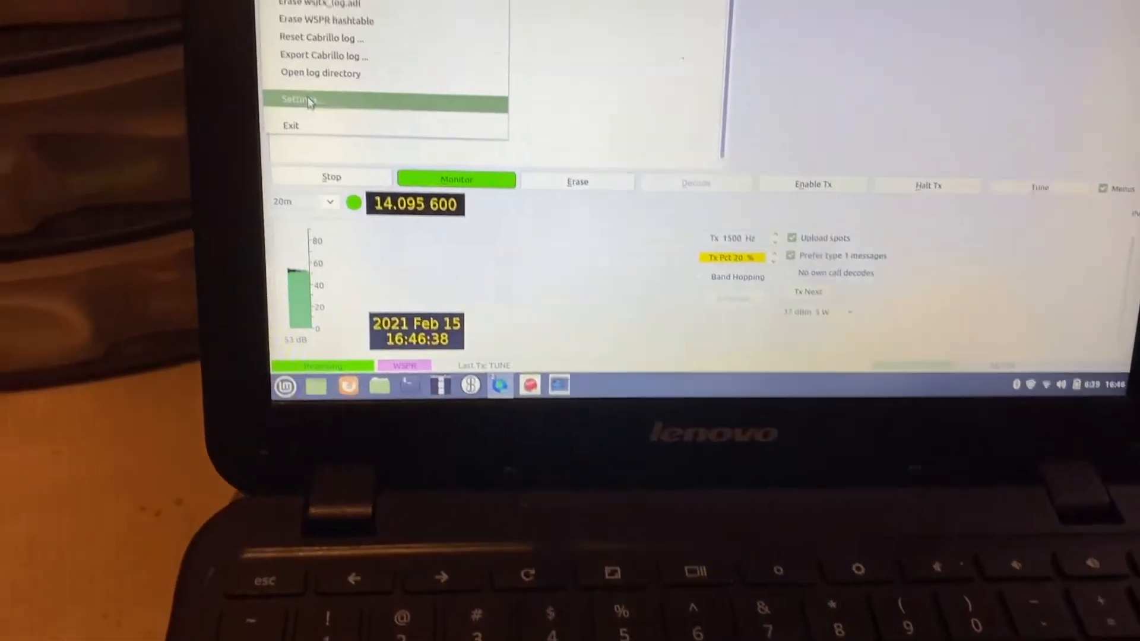
Open the WSJT-X Settings dialog on the General tab
{"action": "left_click", "coordinate": [298, 99]}
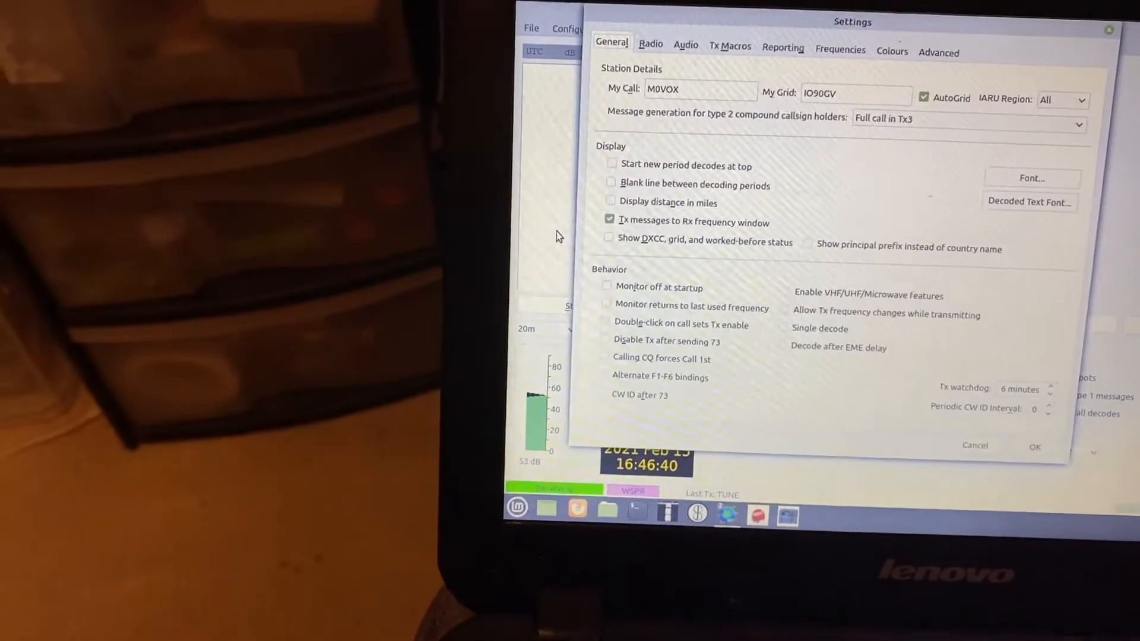
{"action": "left_click", "coordinate": [650, 44]}
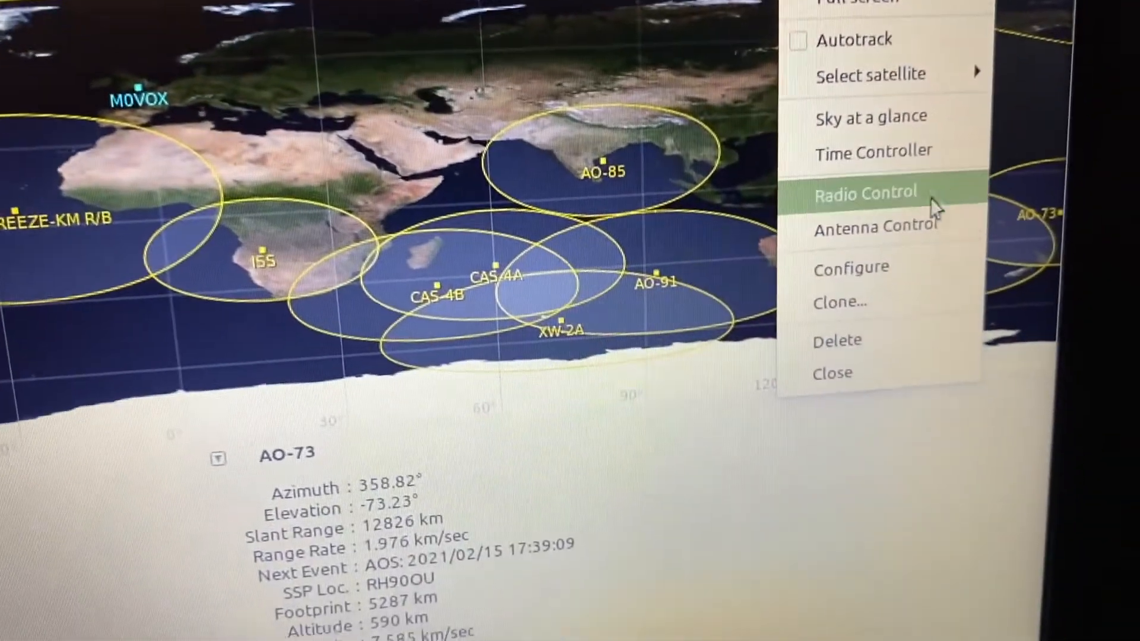
In Radio Control, target RS-44 / BREEZE-KM R/B and engage the IC-705
{"action": "left_click", "coordinate": [865, 191]}
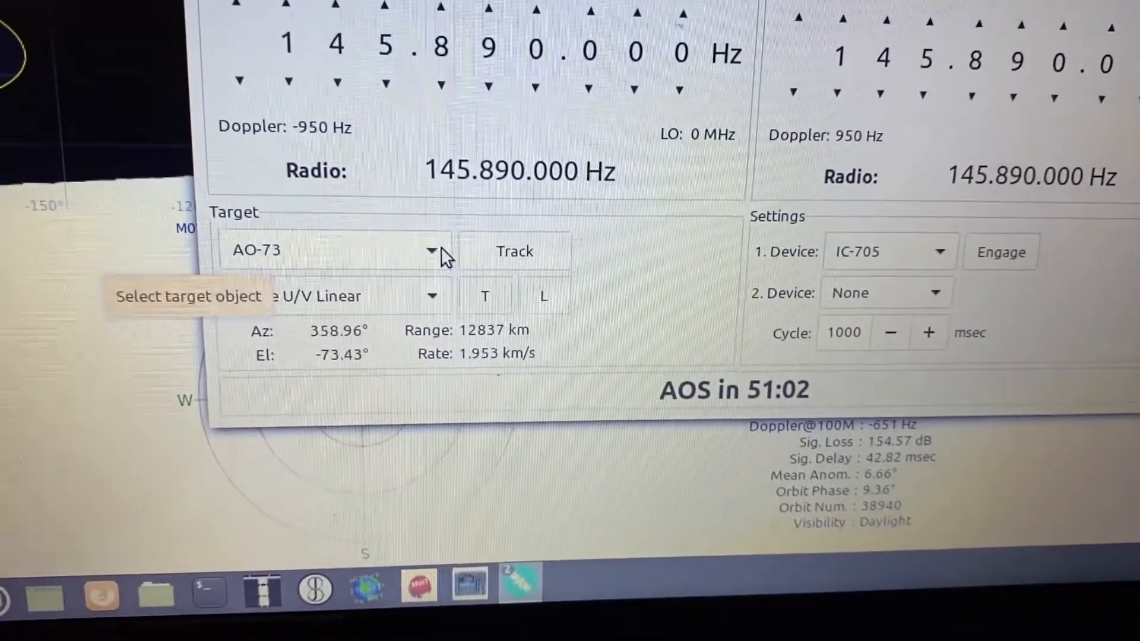
{"action": "left_click", "coordinate": [433, 250]}
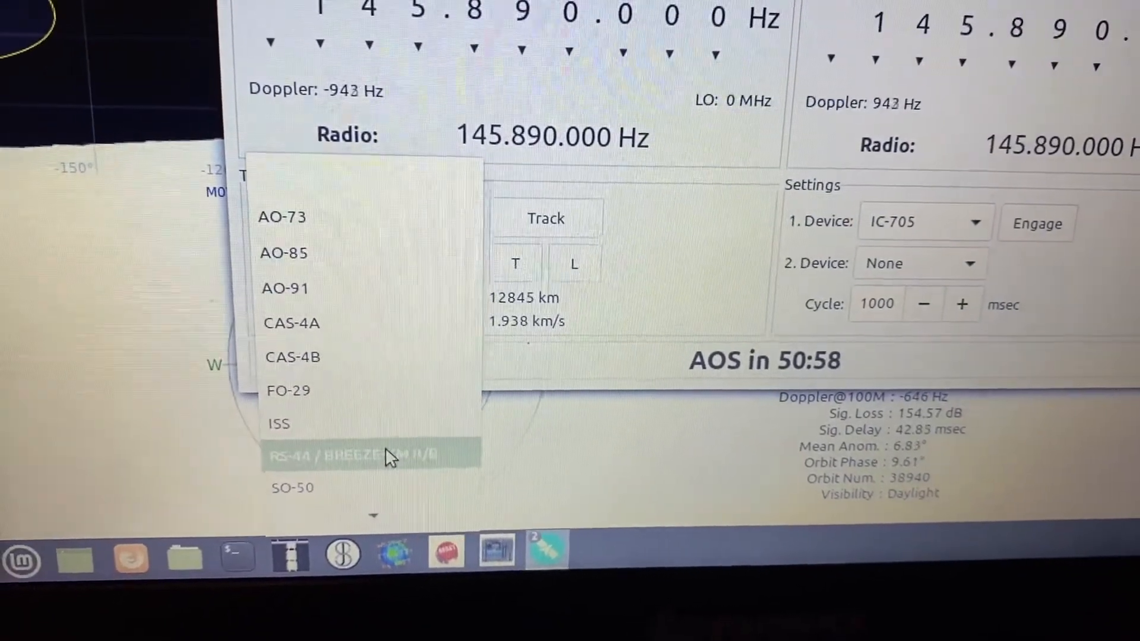
{"action": "left_click", "coordinate": [346, 456]}
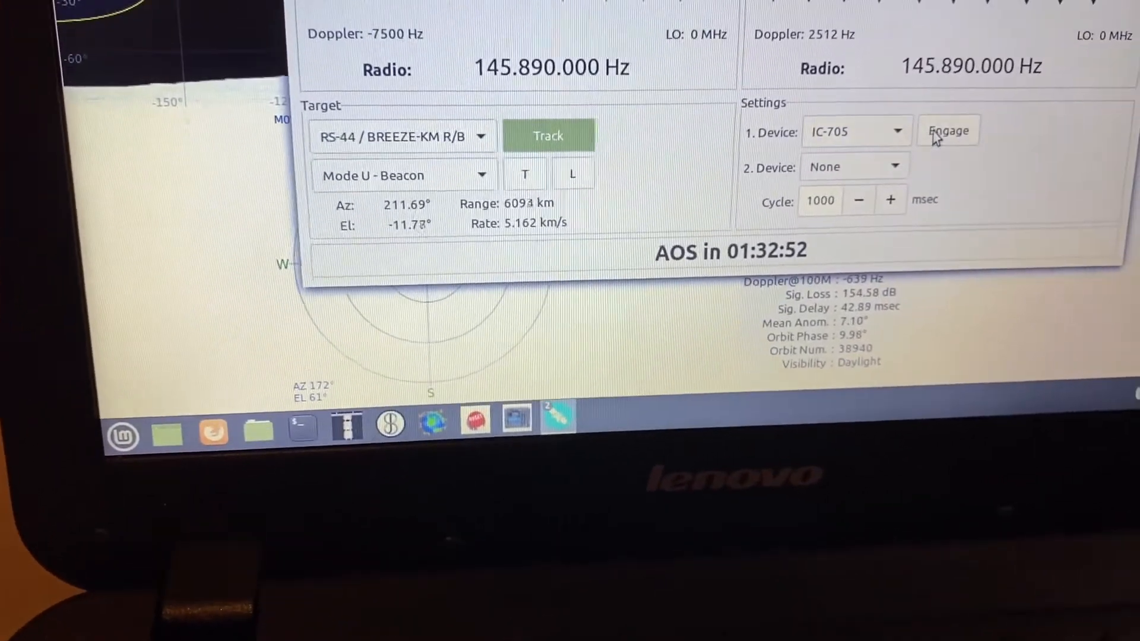
{"action": "left_click", "coordinate": [948, 131]}
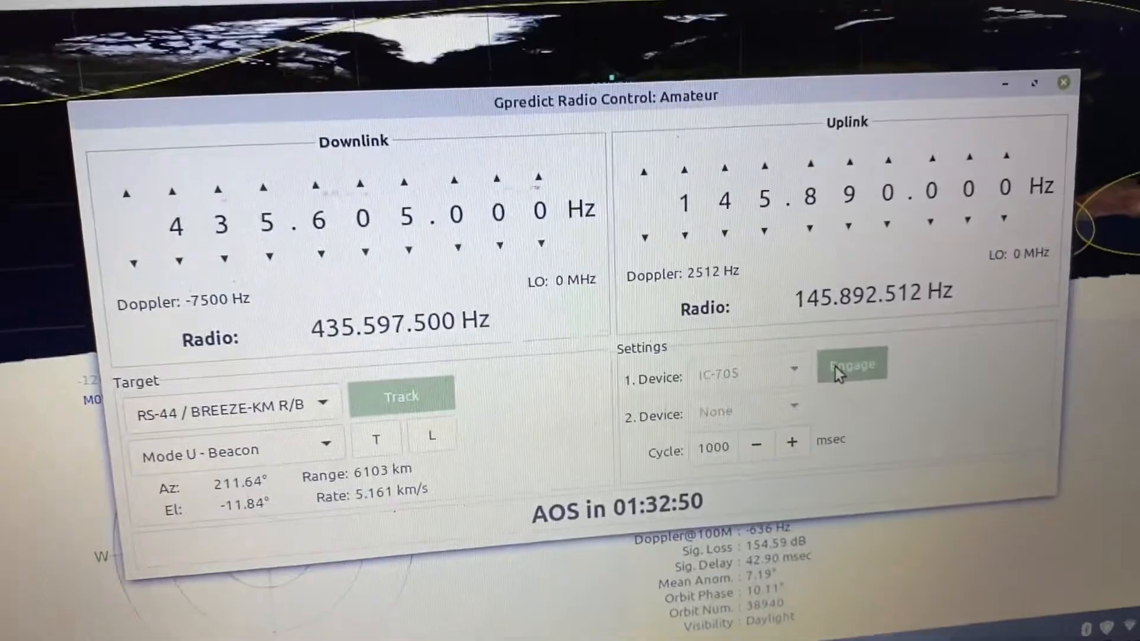